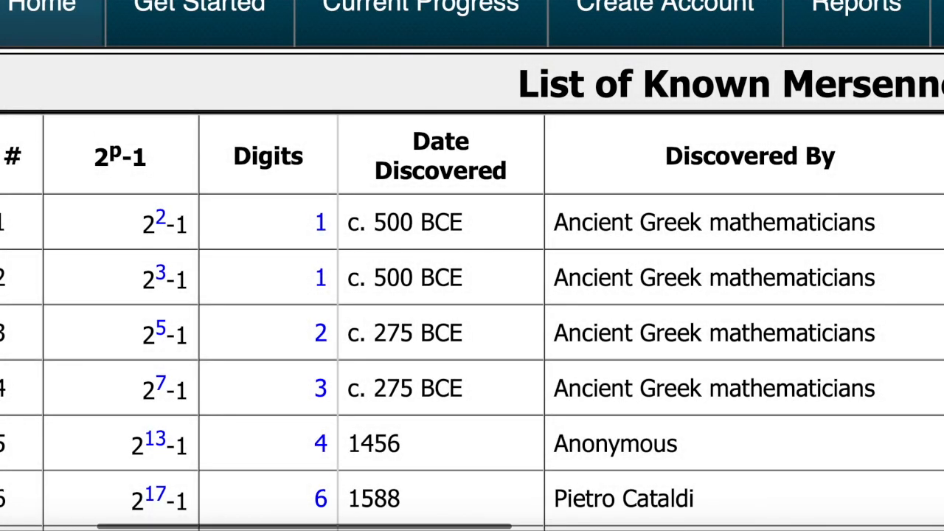
scroll(down, 3)
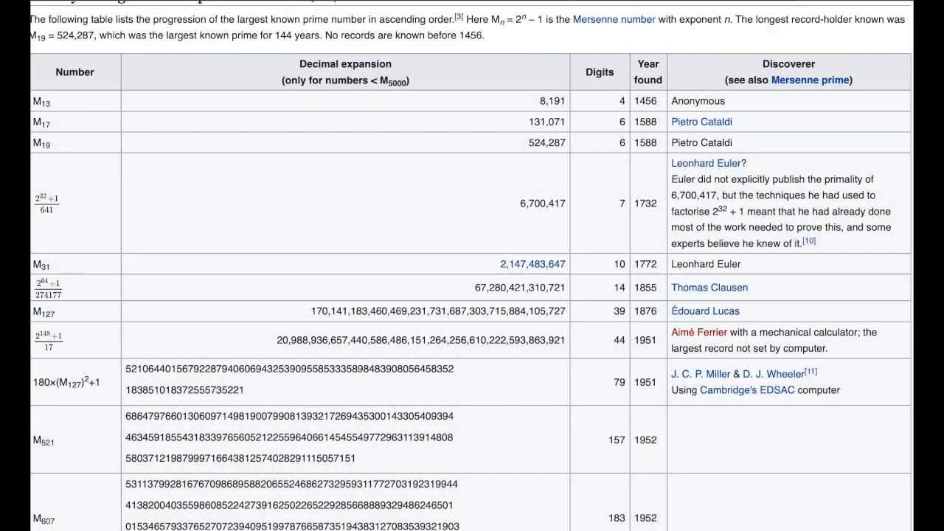
scroll(down, 3)
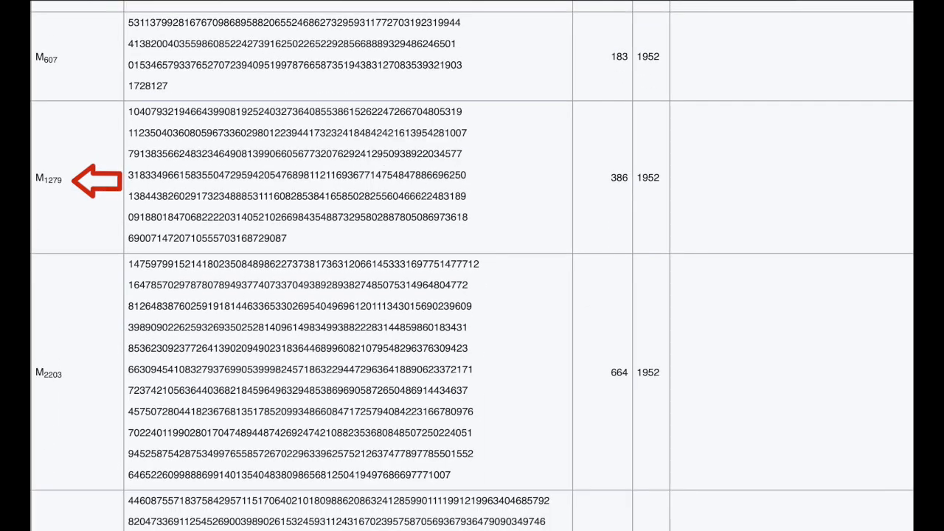
scroll(down, 3)
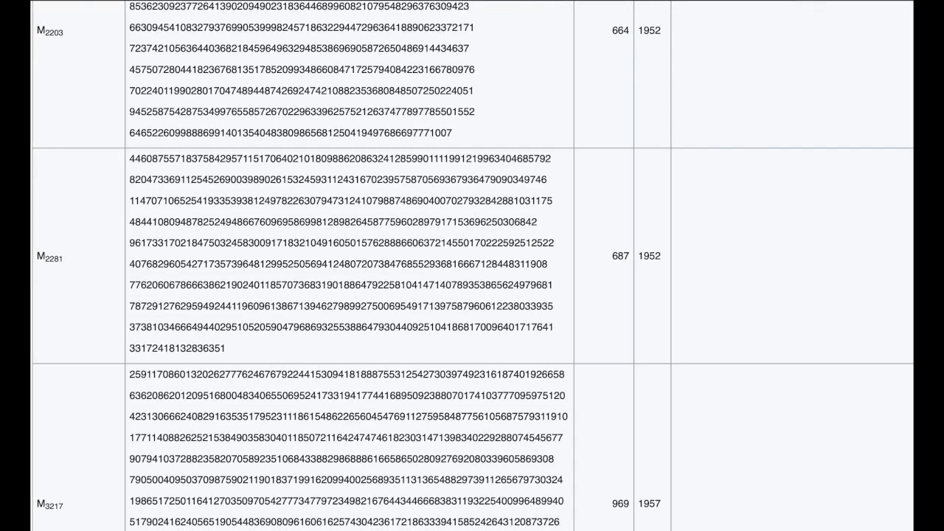
scroll(down, 3)
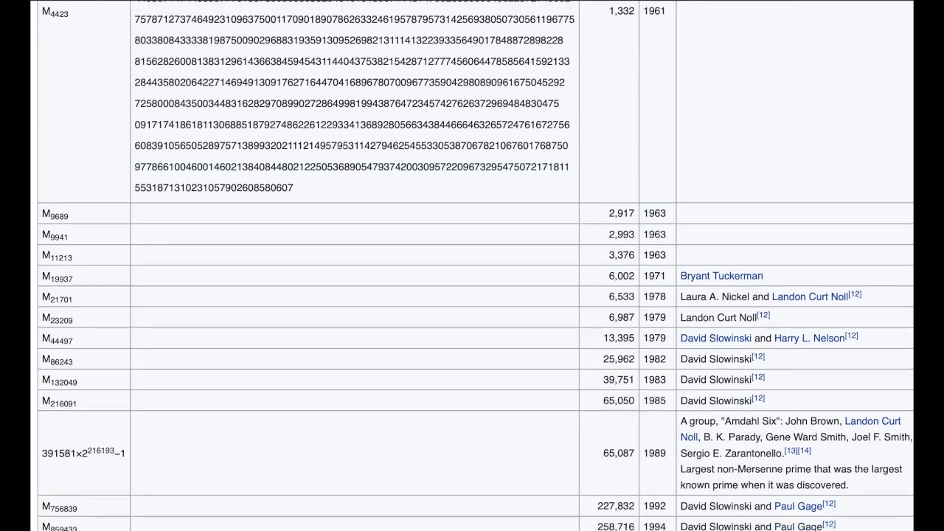
scroll(down, 3)
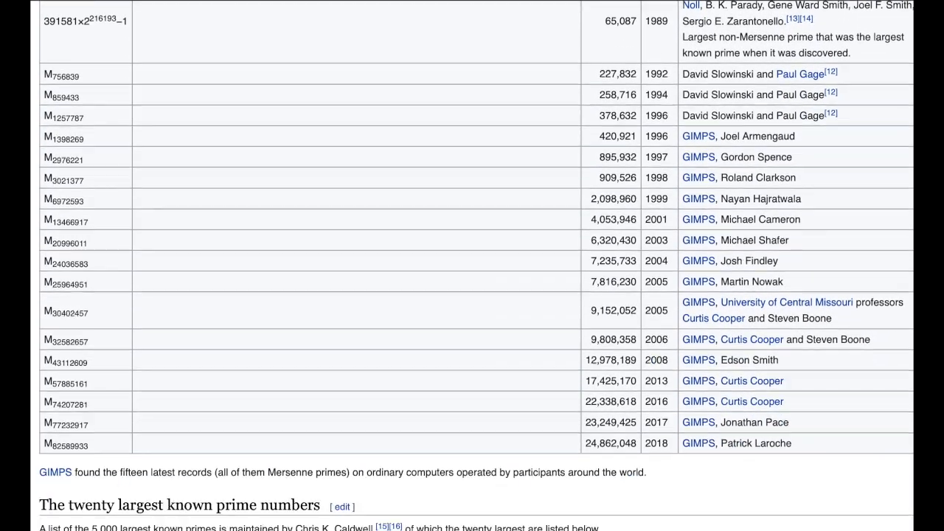
scroll(down, 3)
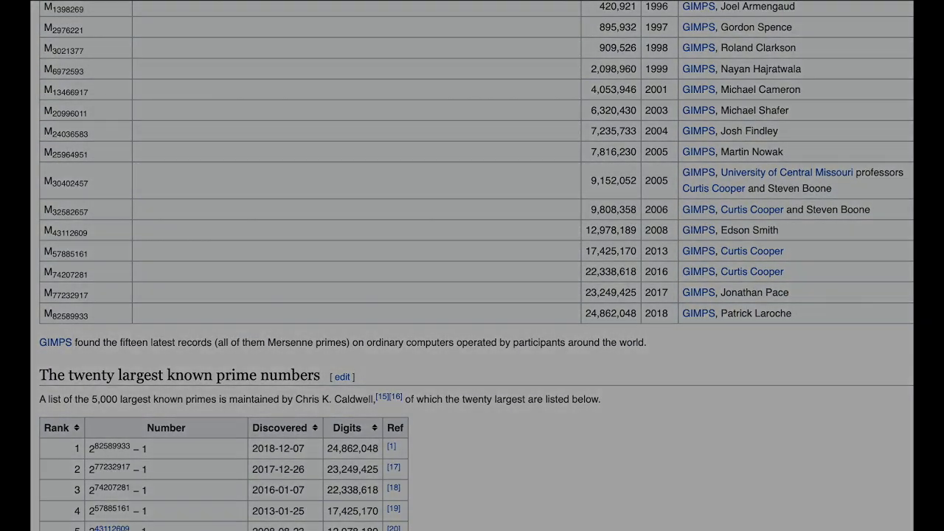